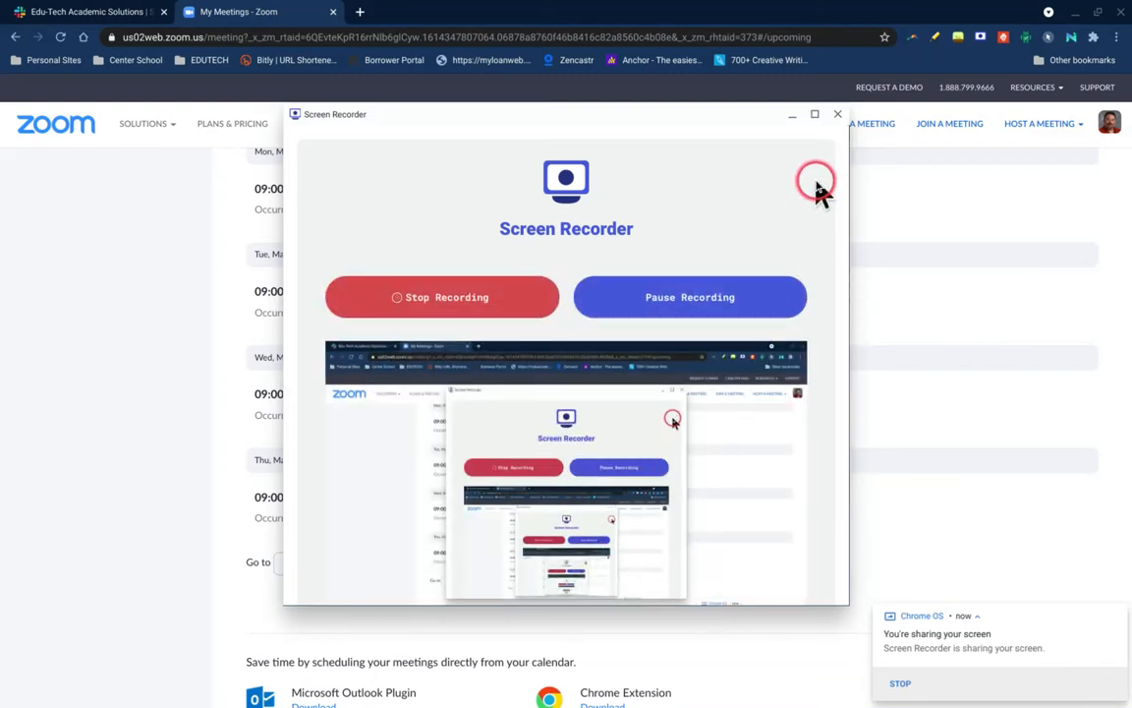
Step: Hide the Screen Recorder window and dismiss the 'You're sharing your screen' notice
left_click(848, 112)
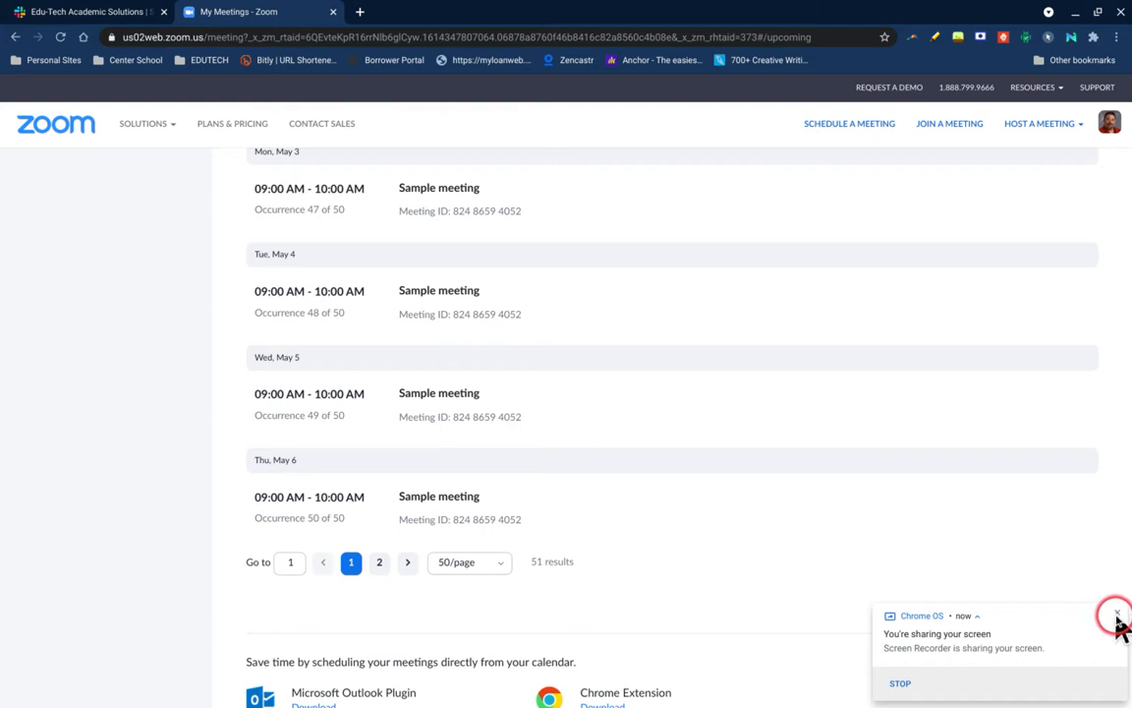
left_click(1111, 617)
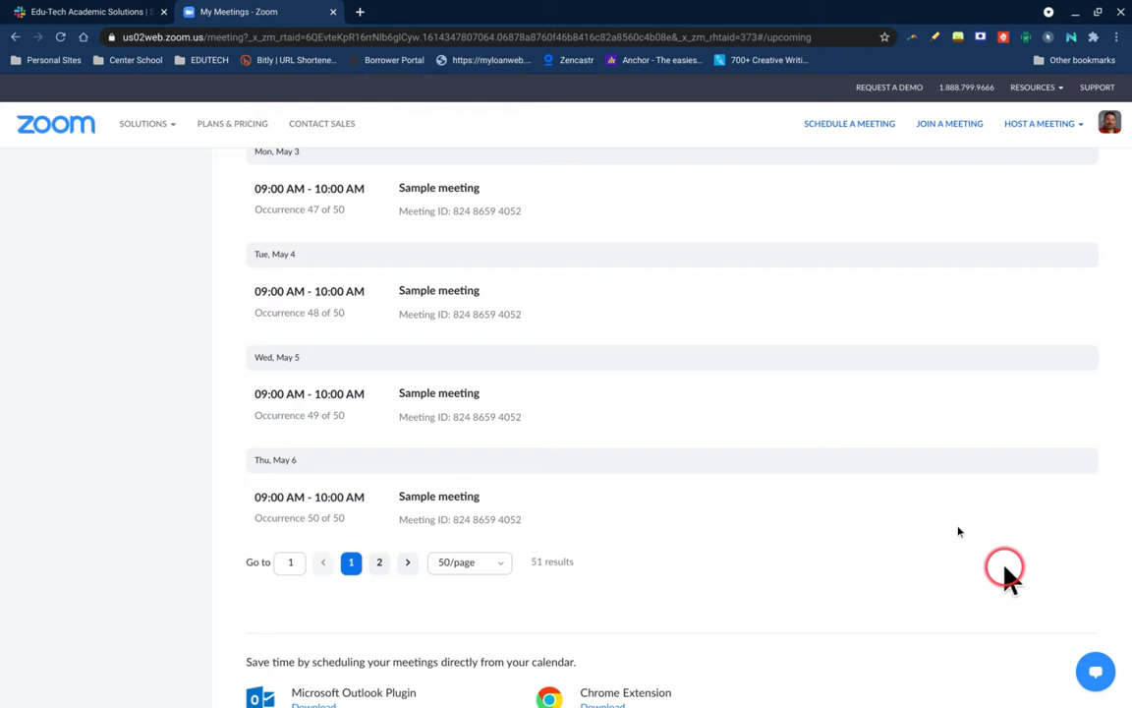
mouse_move(617, 470)
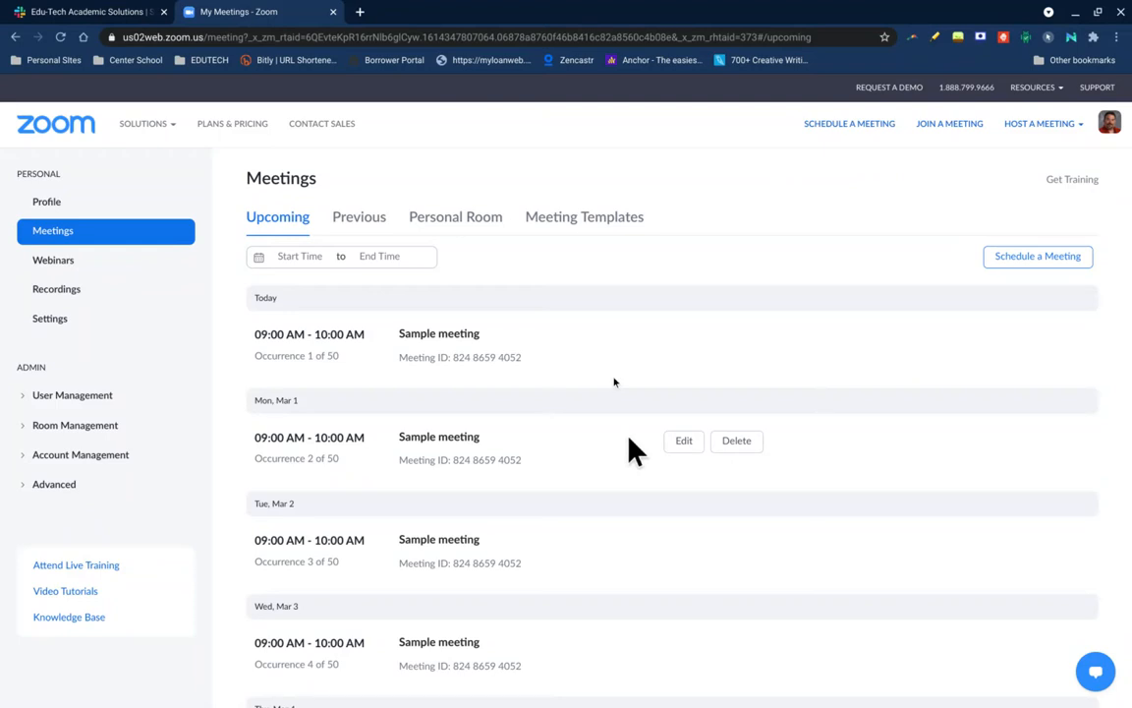
mouse_move(346, 382)
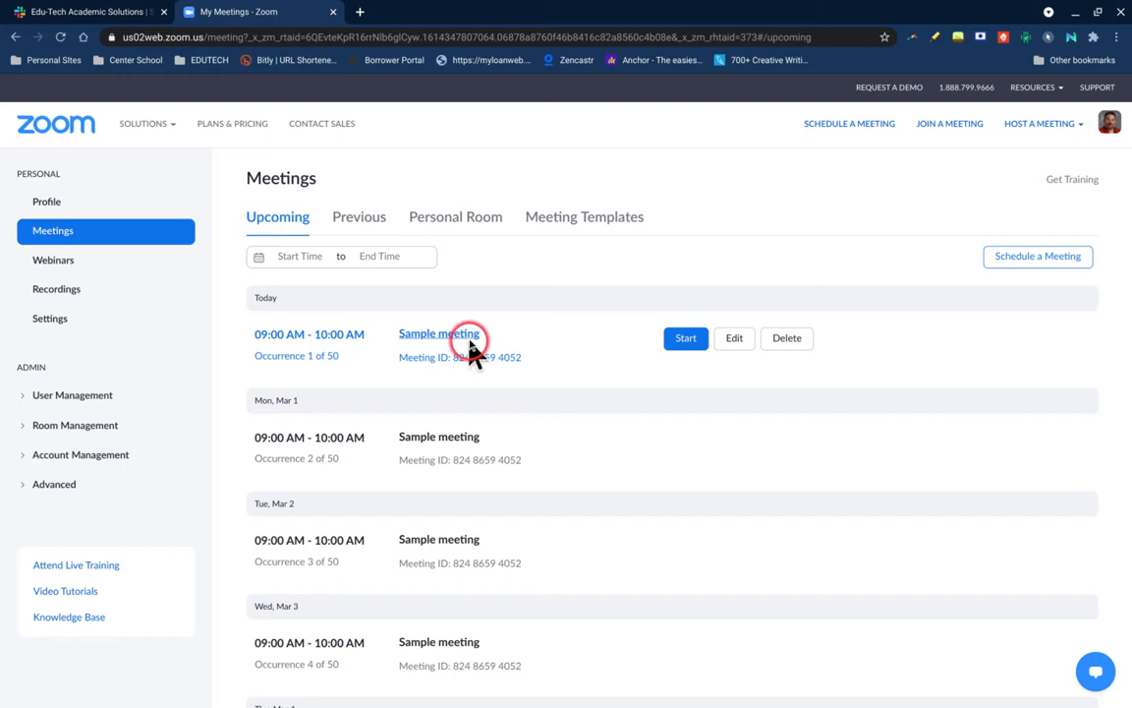
left_click(735, 338)
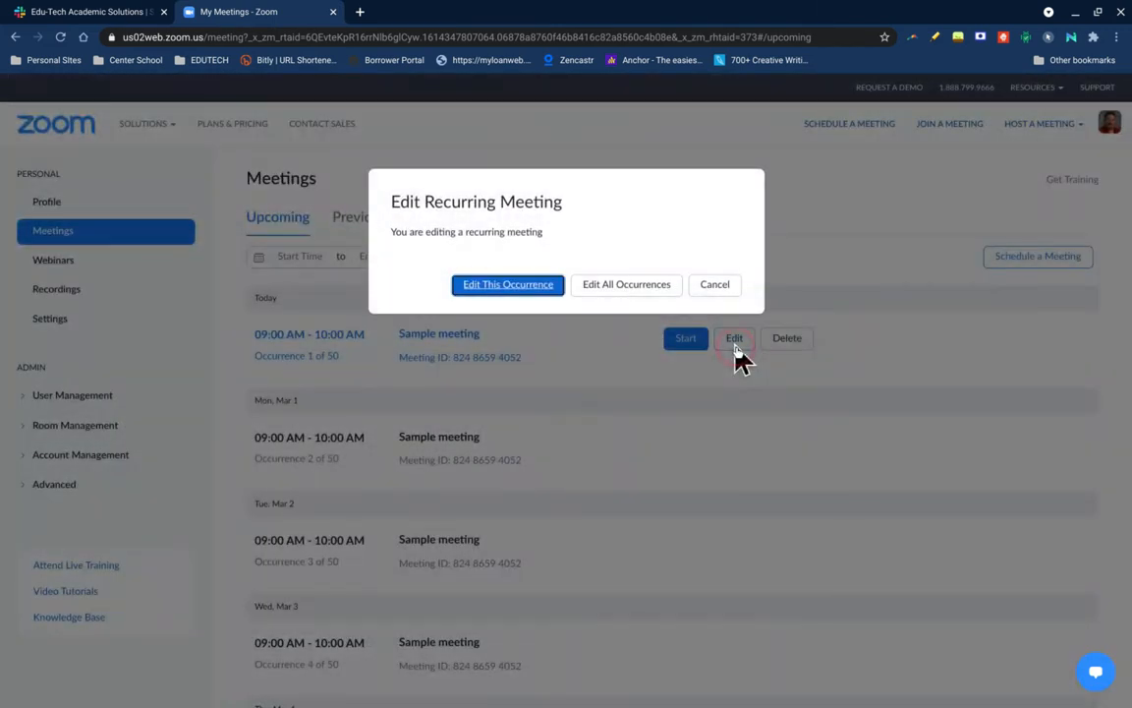
left_click(625, 283)
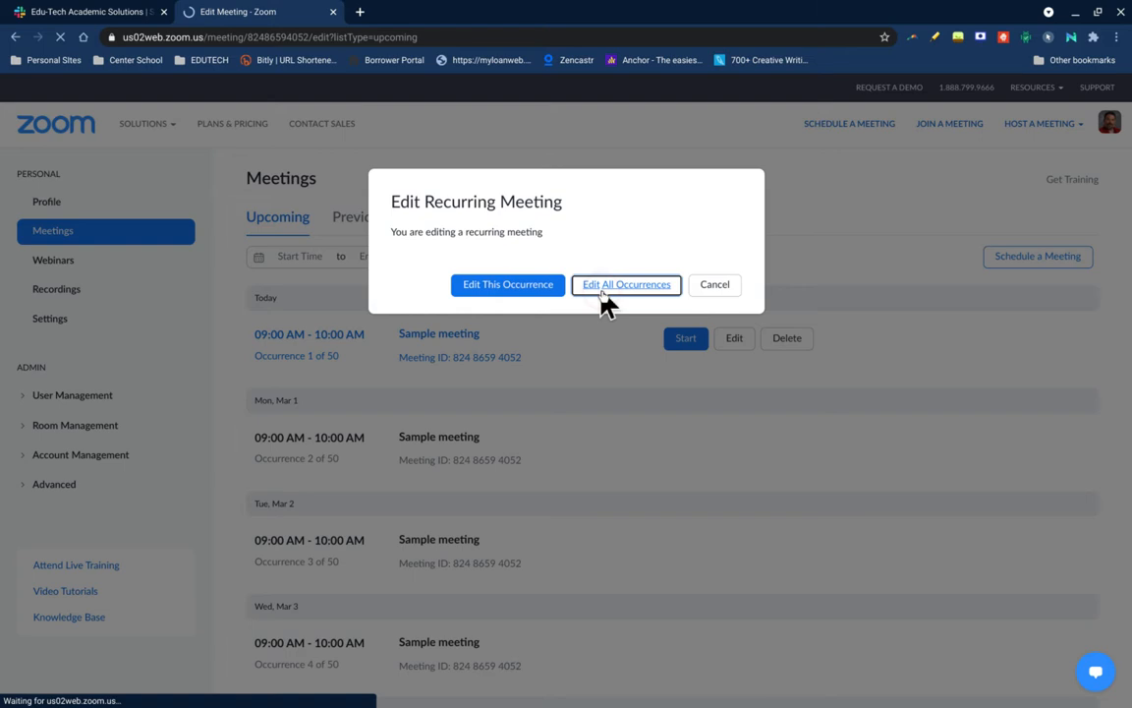
left_click(625, 283)
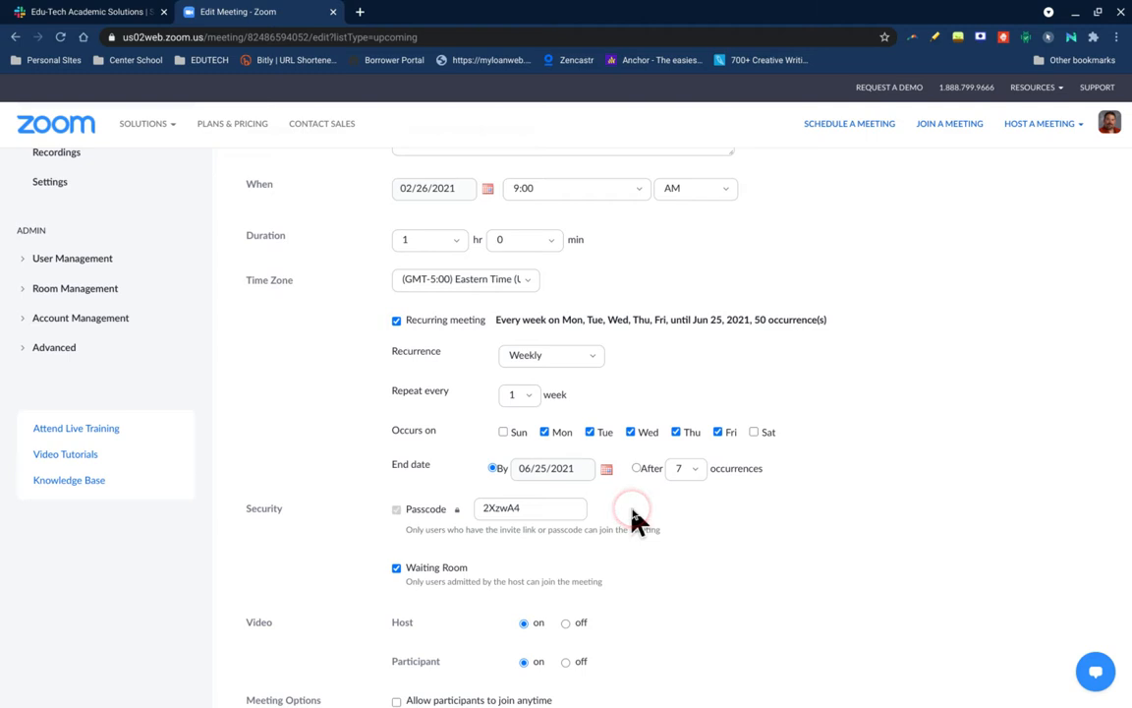
left_click(51, 232)
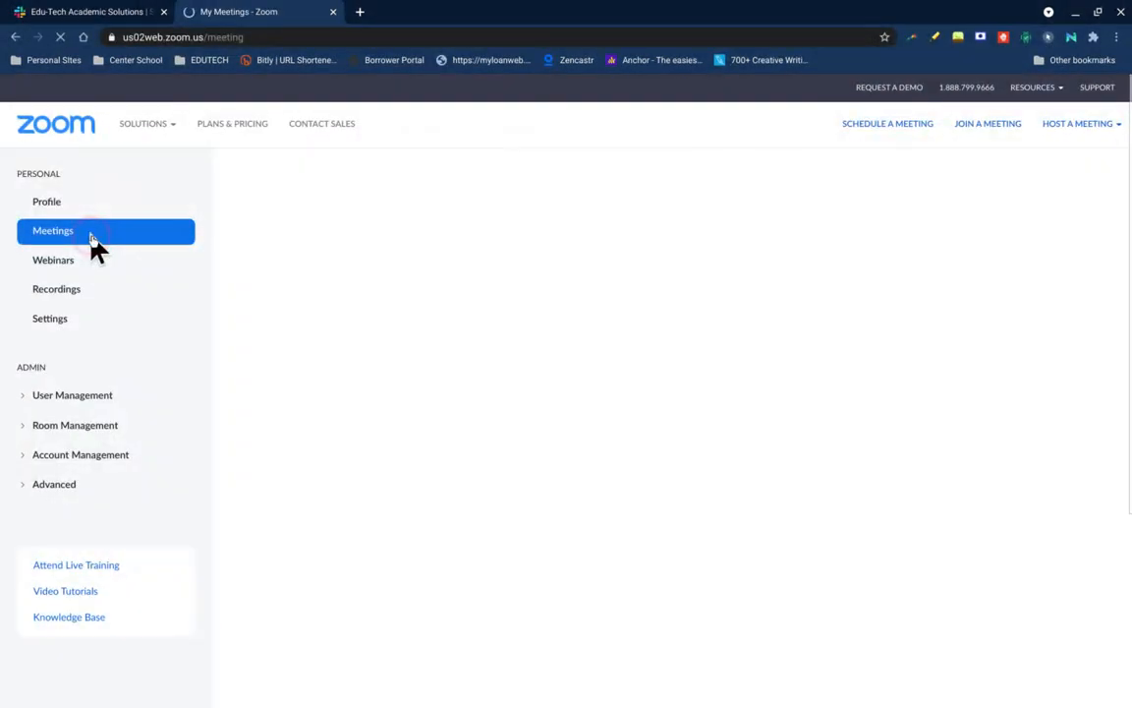
Step: Show 100 meetings per page and scroll to the final May 6 Sample meeting occurrence
left_click(53, 230)
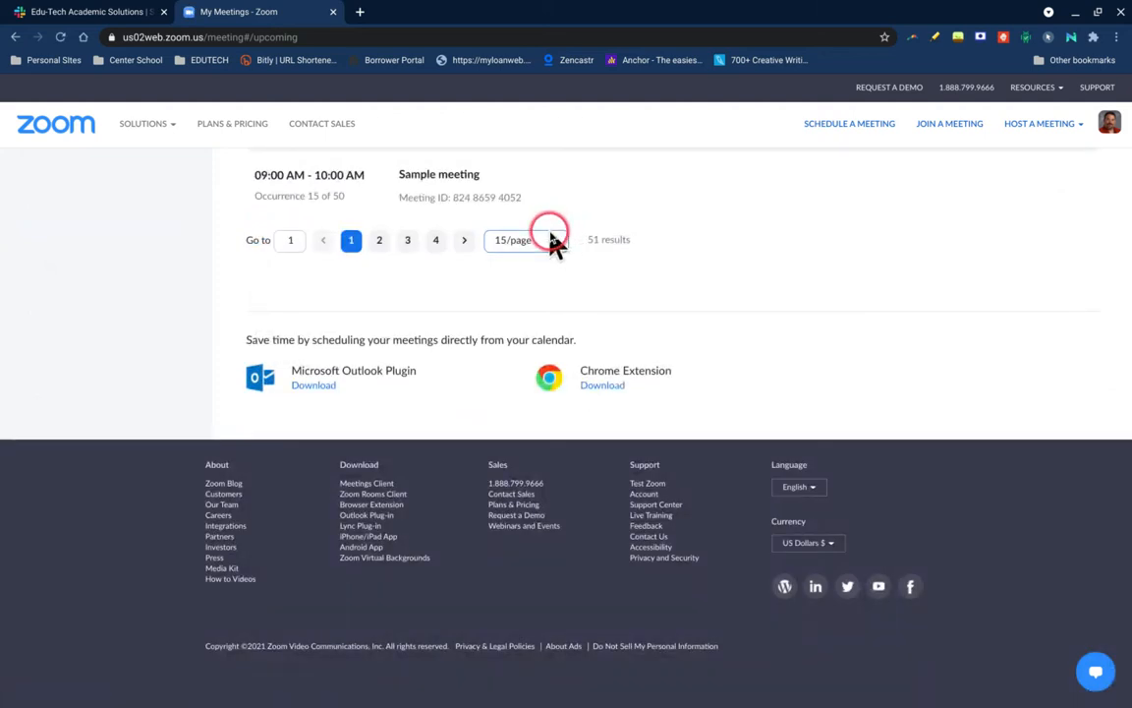
left_click(527, 240)
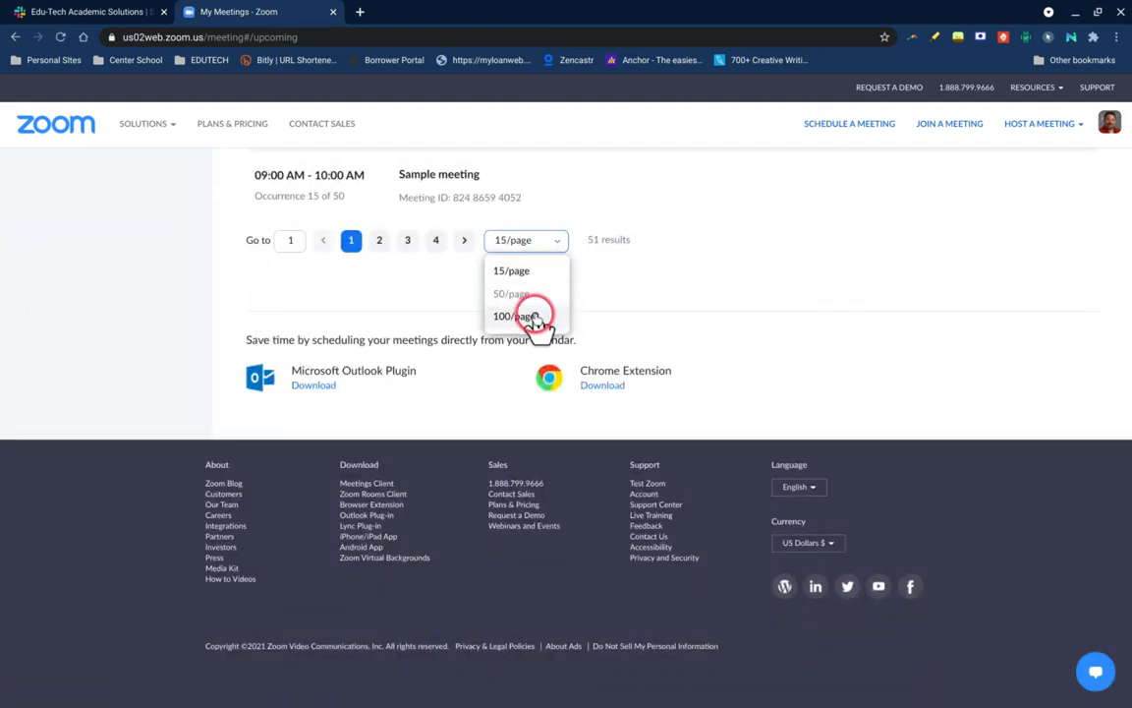
left_click(515, 315)
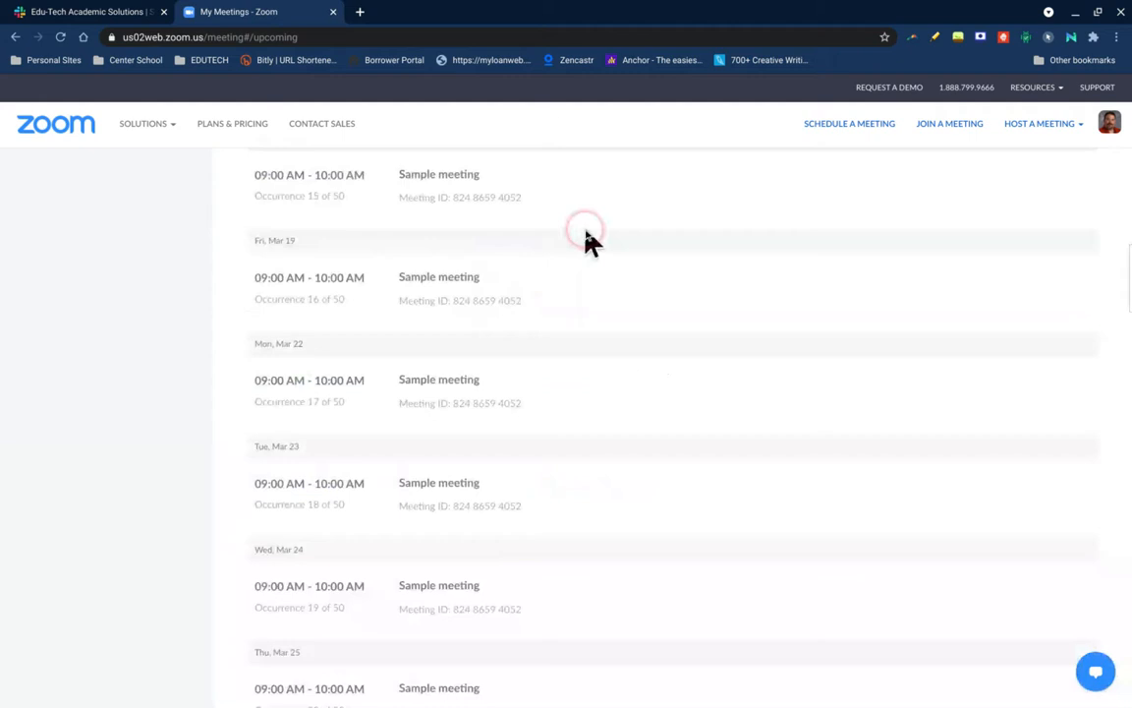
scroll("down", 3)
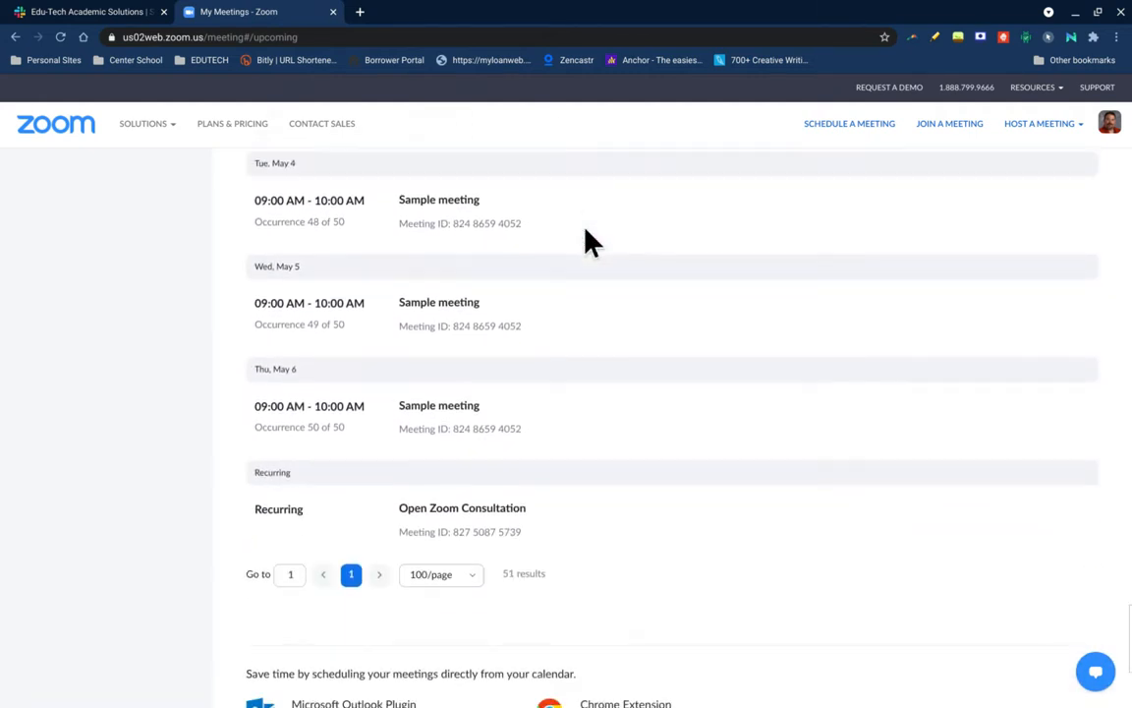
scroll("down", 3)
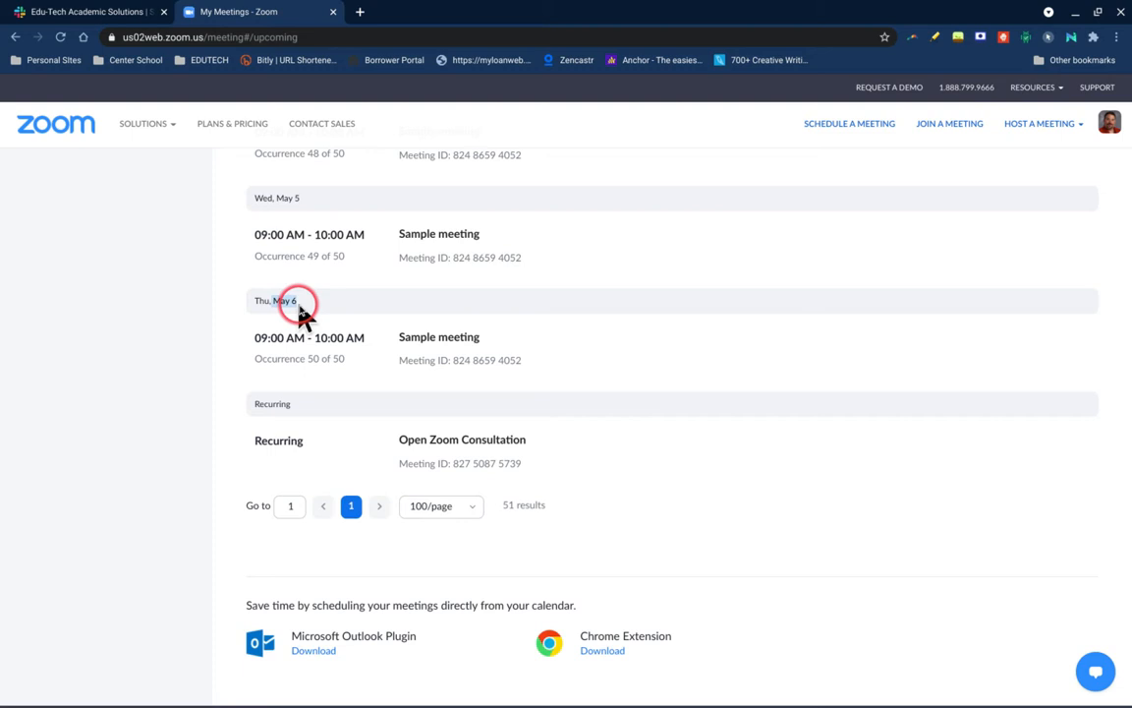
mouse_move(609, 342)
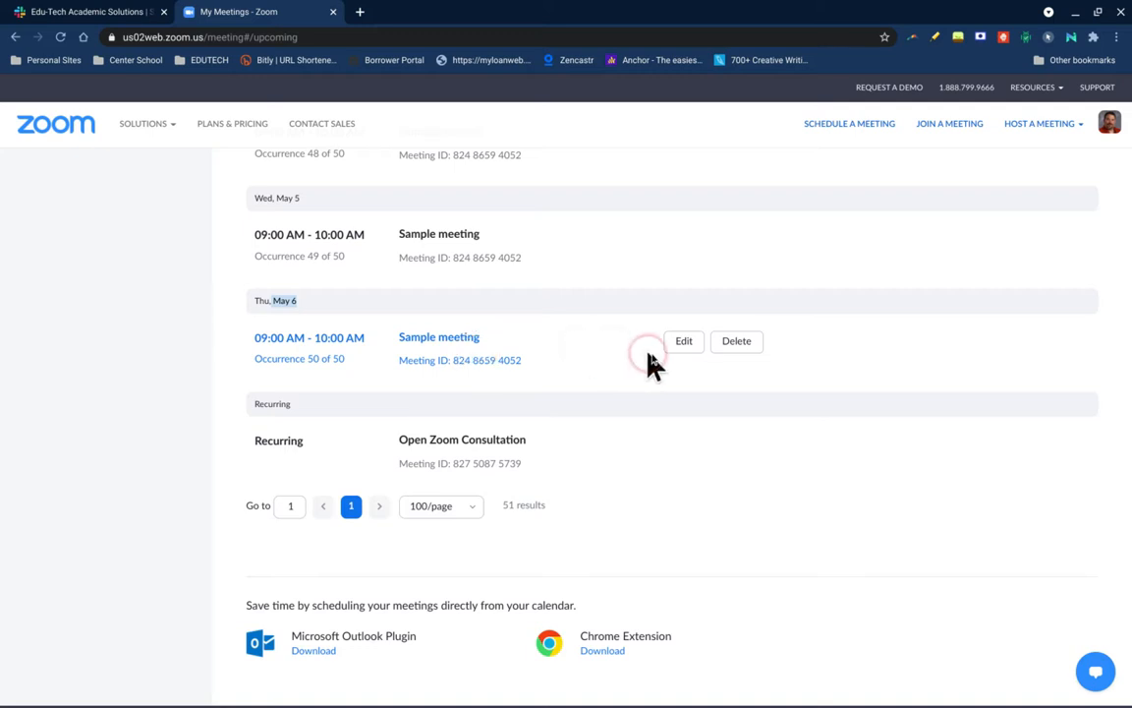
Step: Edit all occurrences of the Sample meeting series from its May 6 entry
left_click(684, 342)
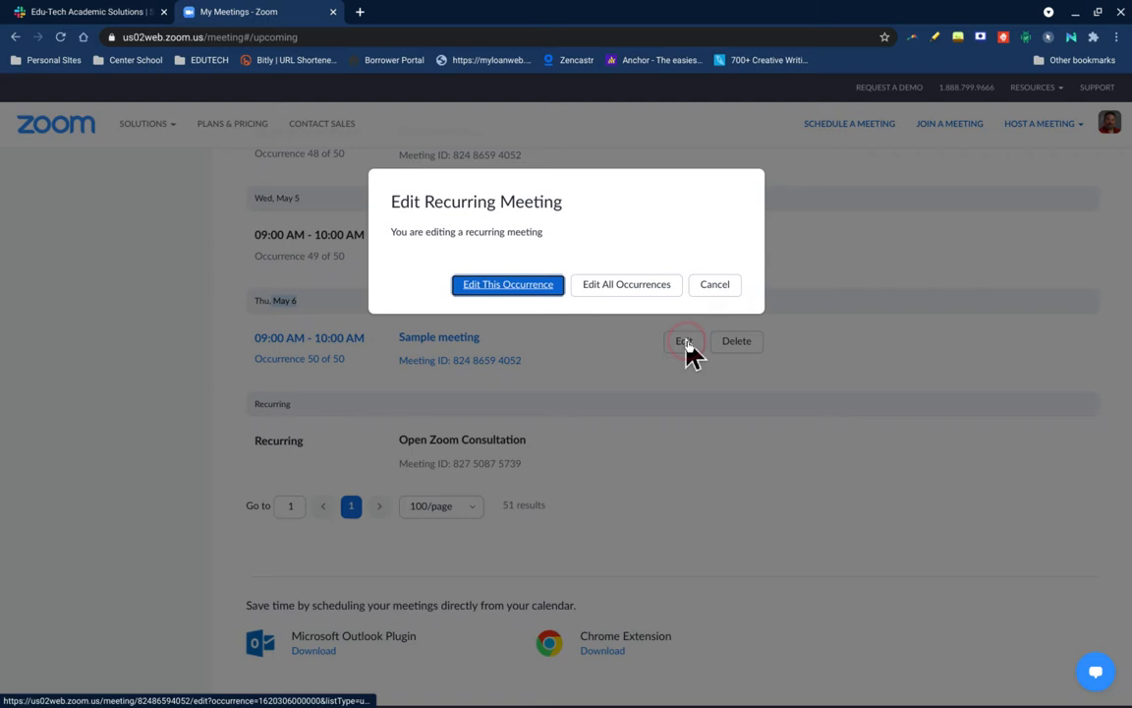
left_click(508, 283)
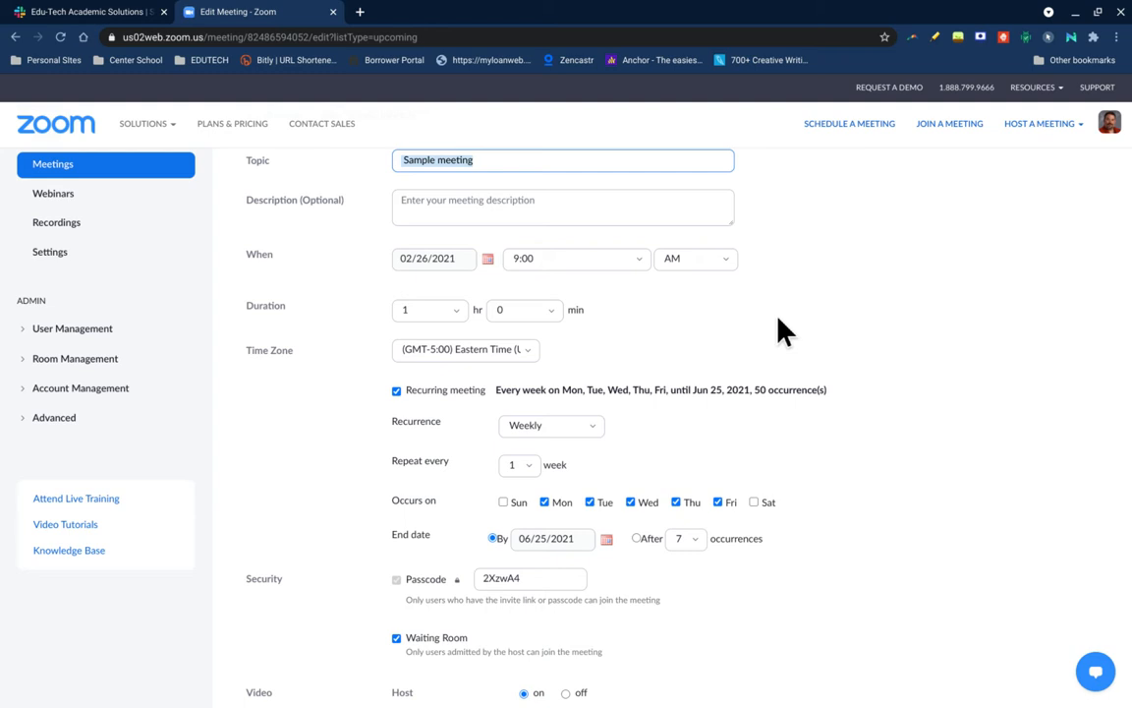
left_click(531, 266)
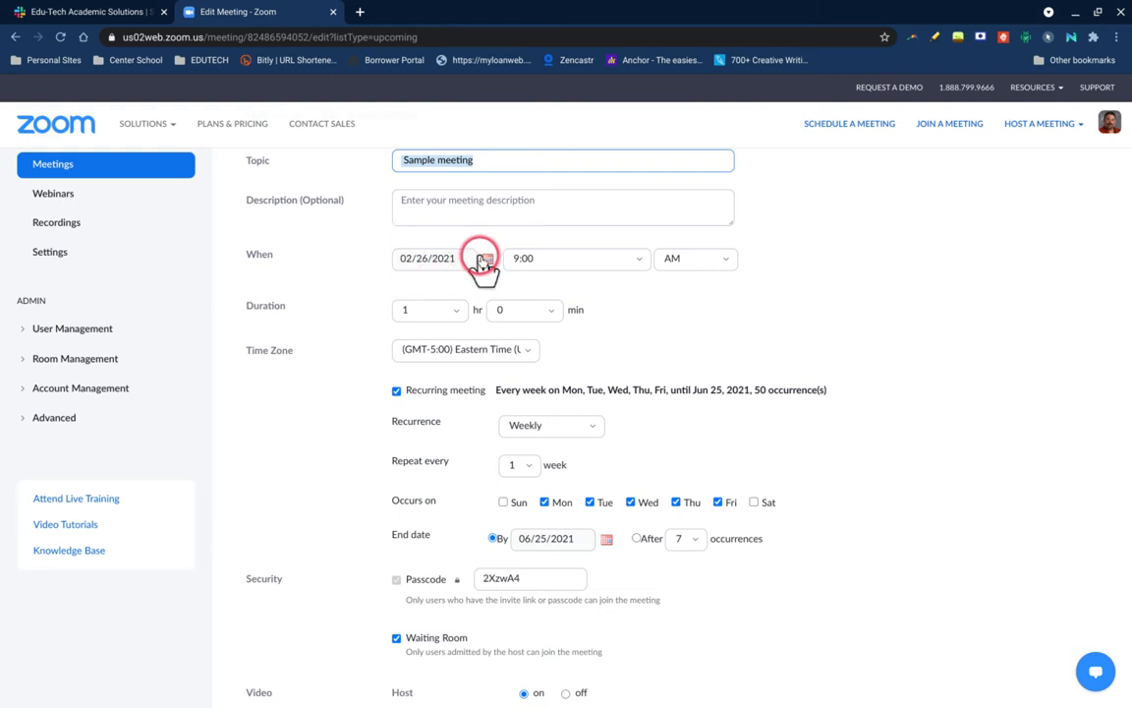
Step: Change the Sample meeting's start date to 05/17/2021 via the calendar and save
left_click(488, 260)
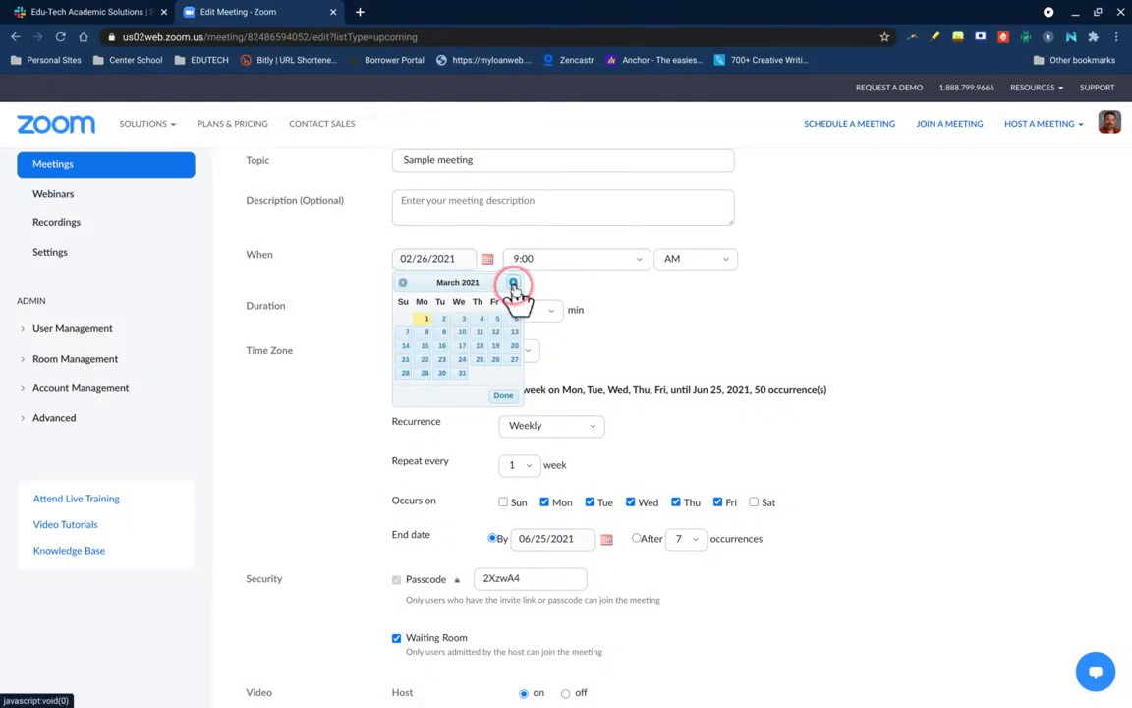
left_click(513, 287)
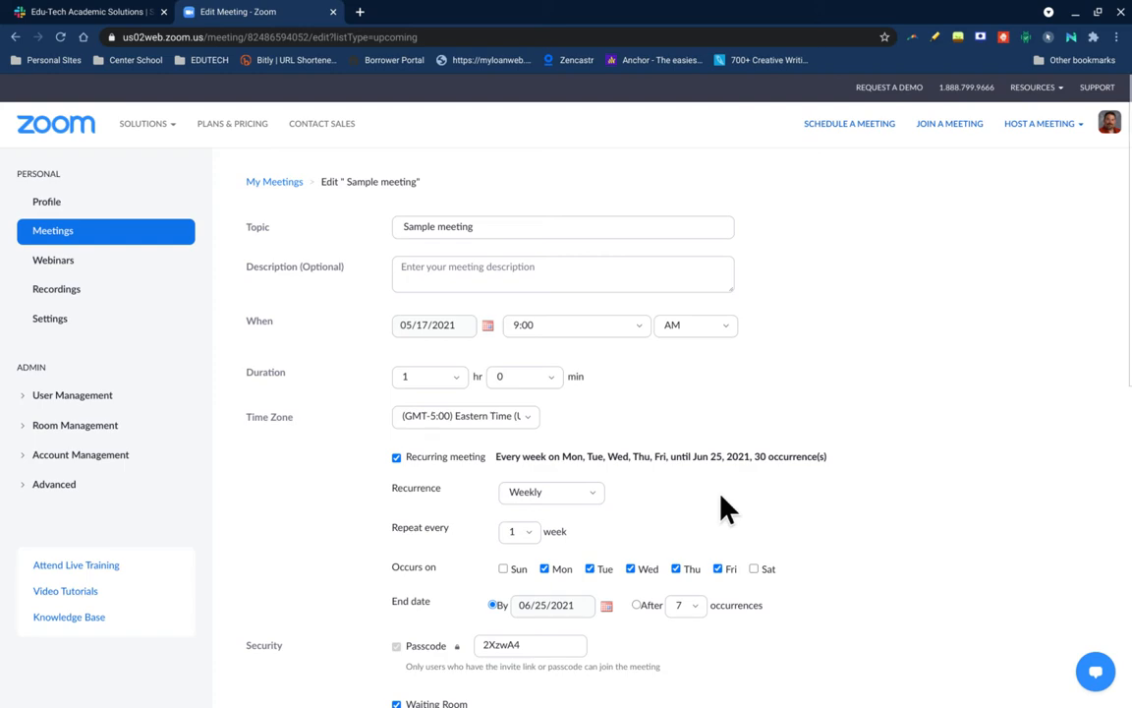
left_click(417, 389)
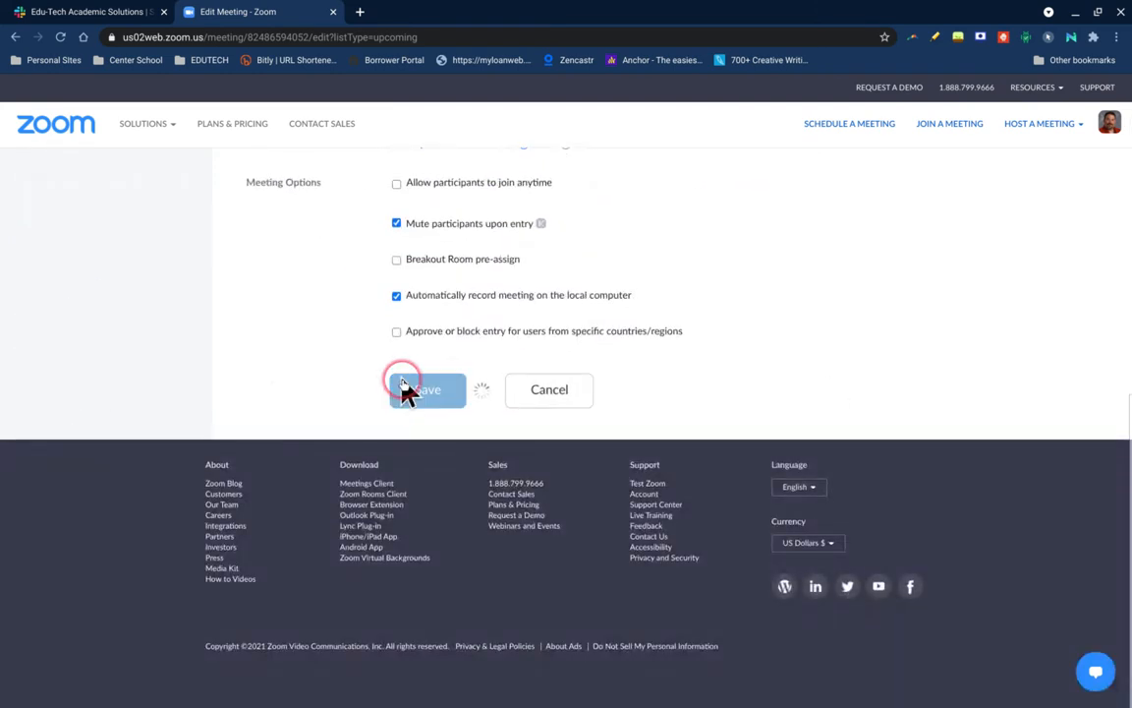
Step: Return to the upcoming meetings list, page 3, where Open Zoom Consultation appears
left_click(417, 390)
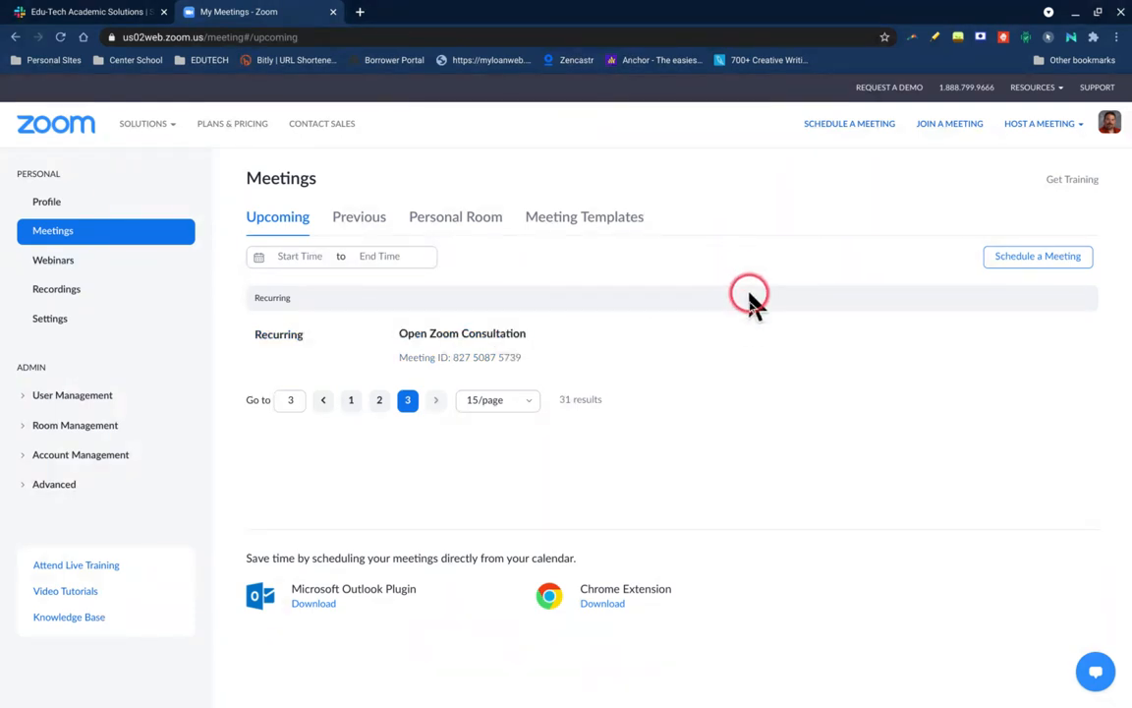
mouse_move(732, 338)
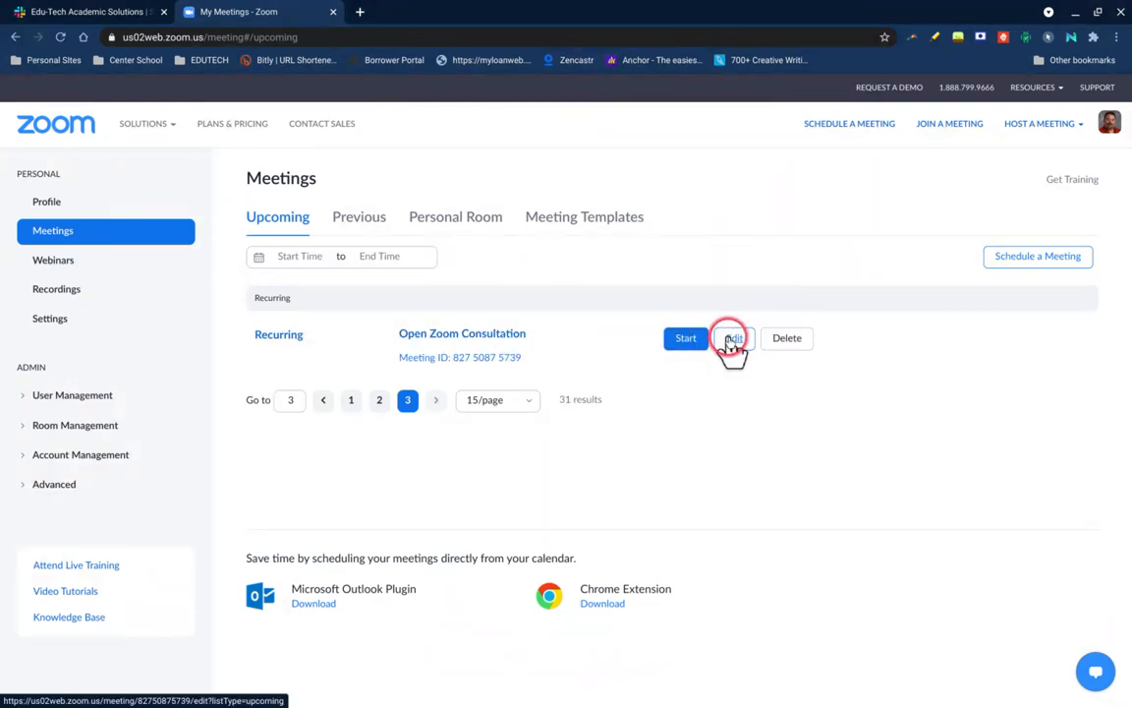
Step: Edit Open Zoom Consultation and mark it as a recurring meeting
left_click(732, 338)
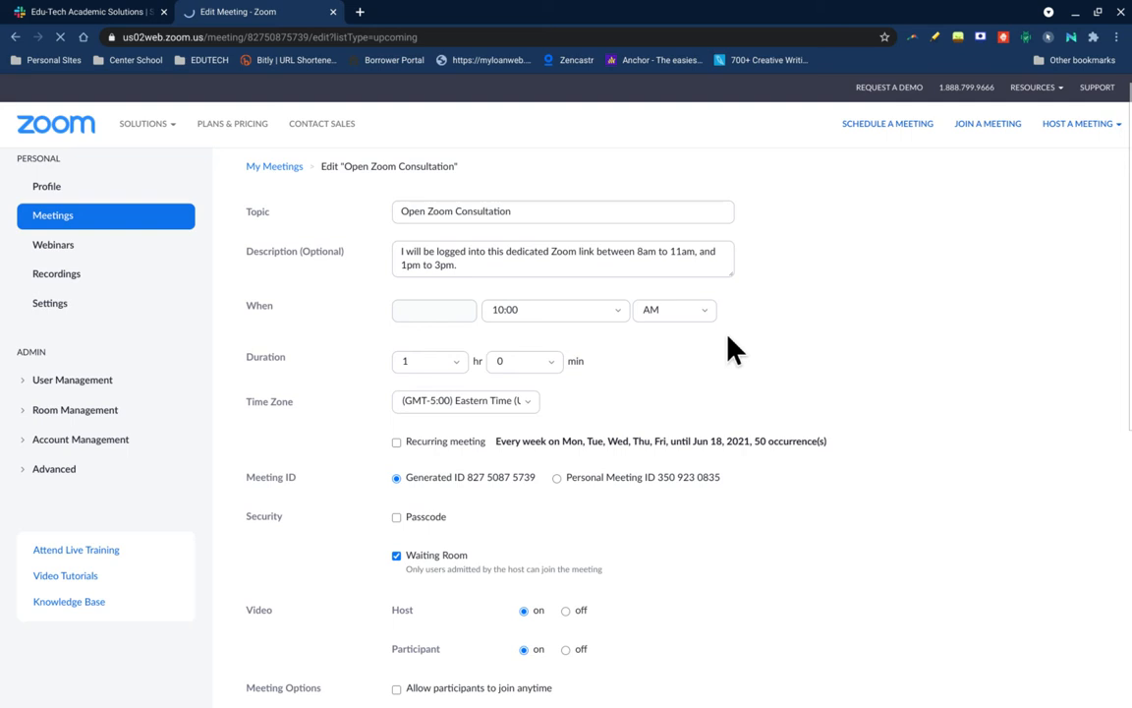
left_click(397, 443)
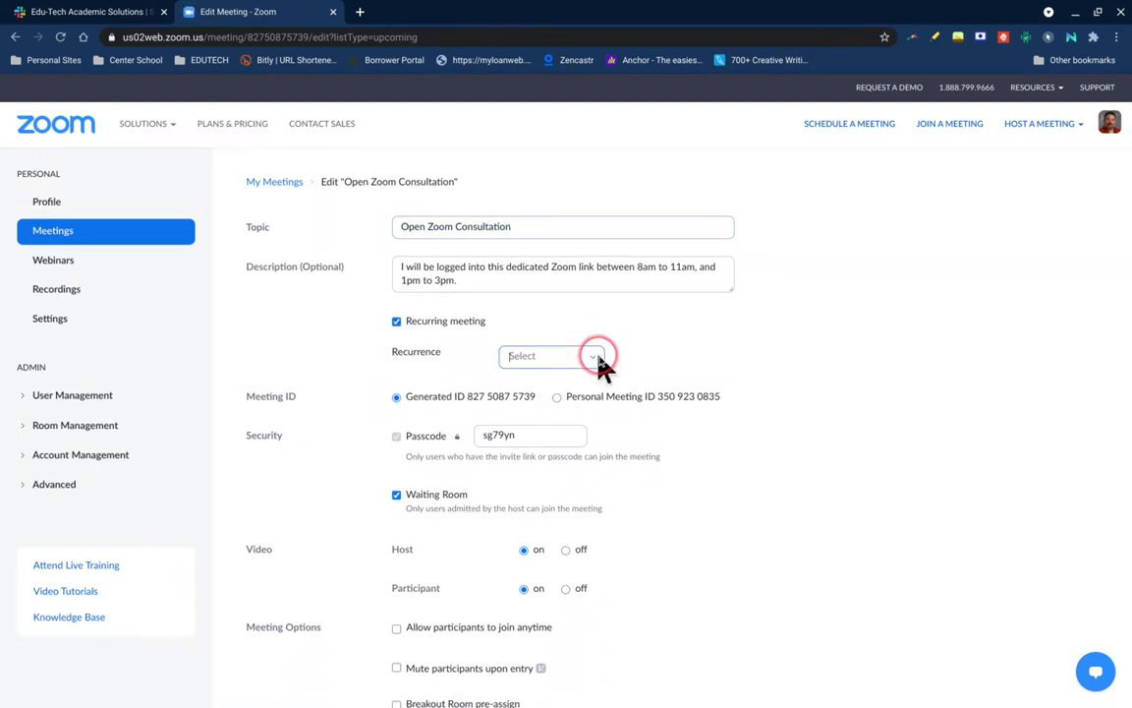
Step: Choose 'No Fixed Time' as the recurrence and scroll down to the Save button
left_click(592, 356)
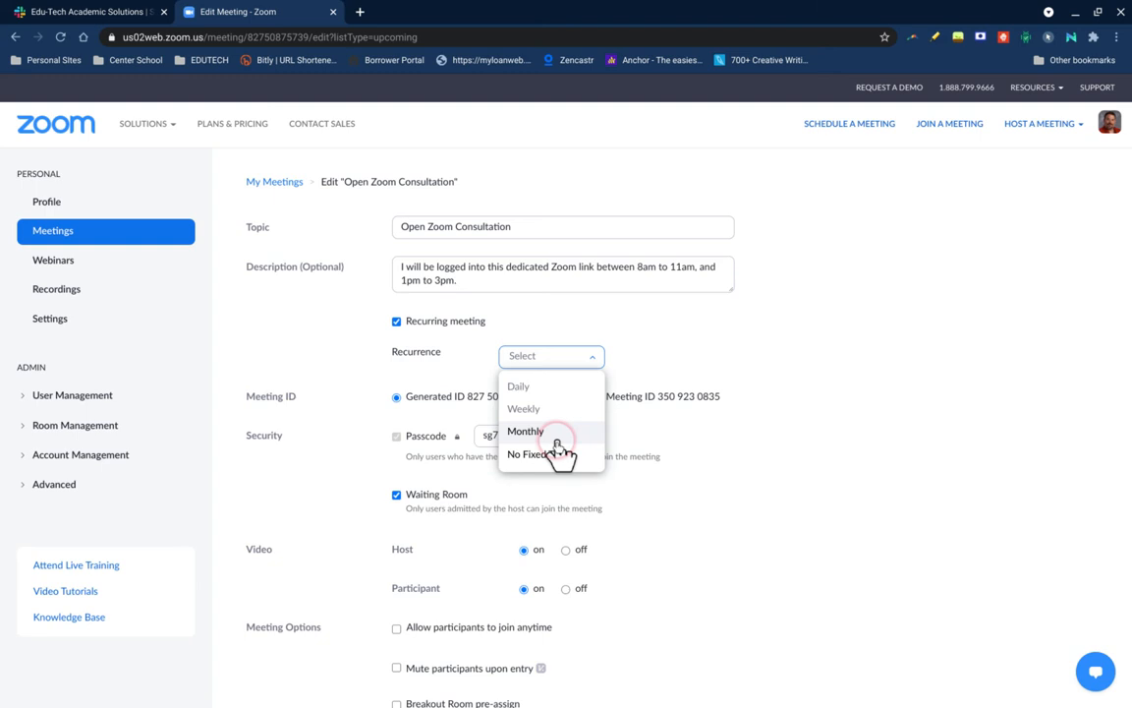
left_click(535, 454)
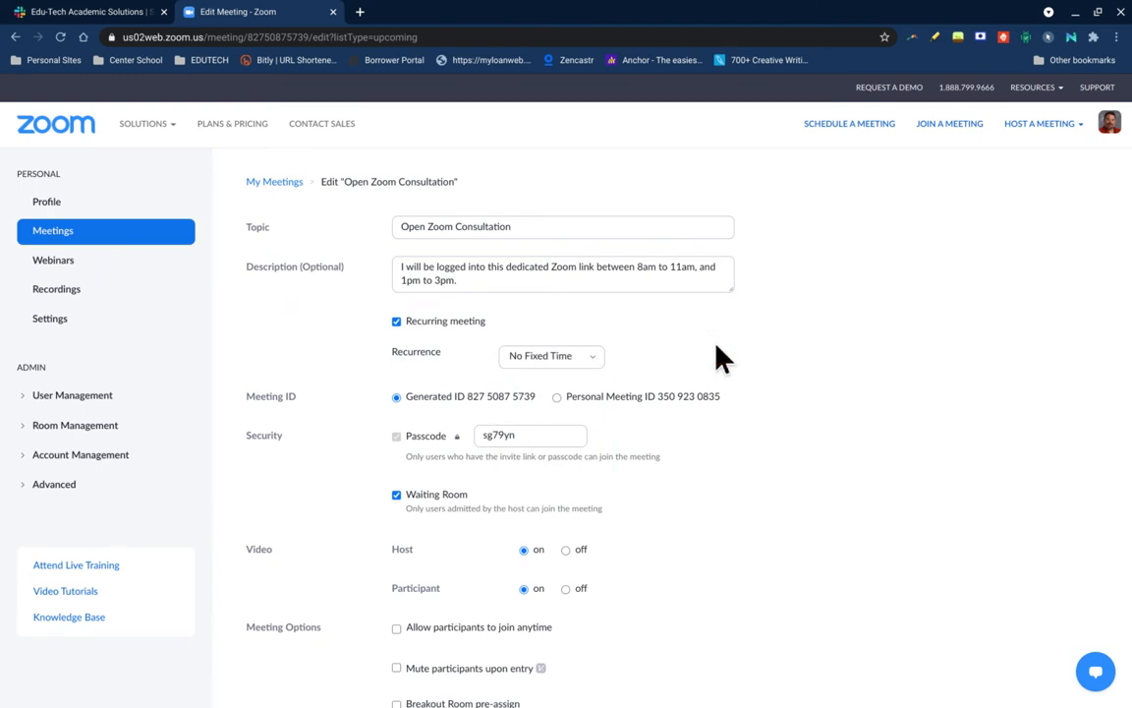
scroll("down", 3)
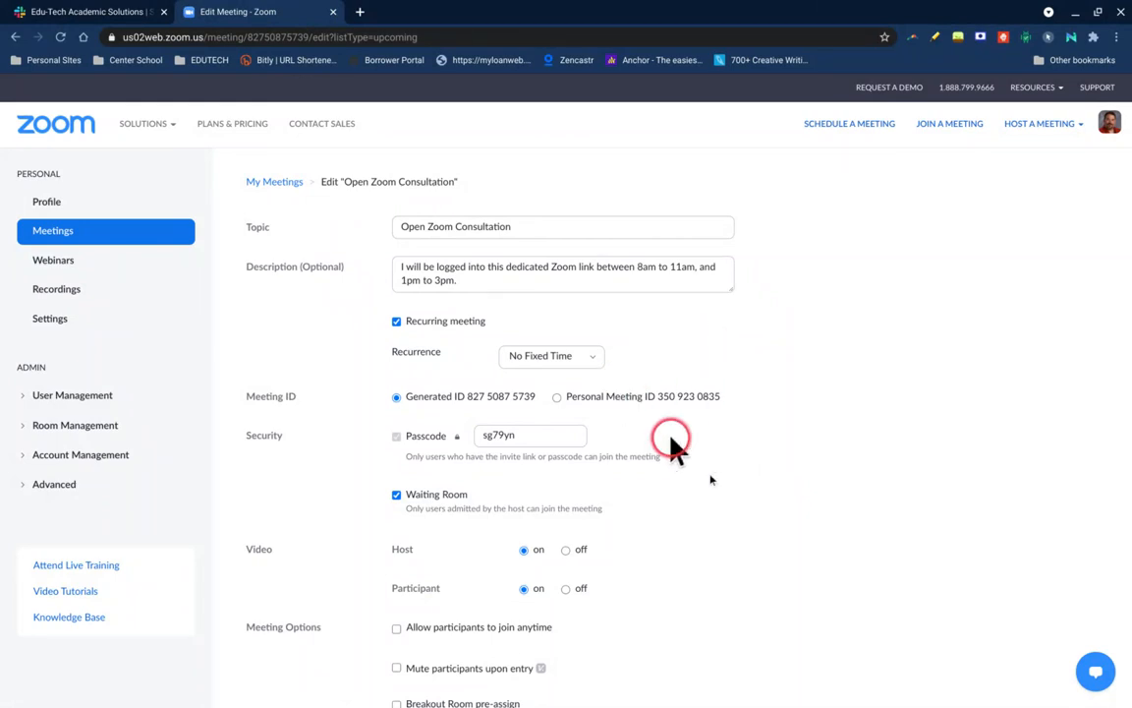
mouse_move(755, 501)
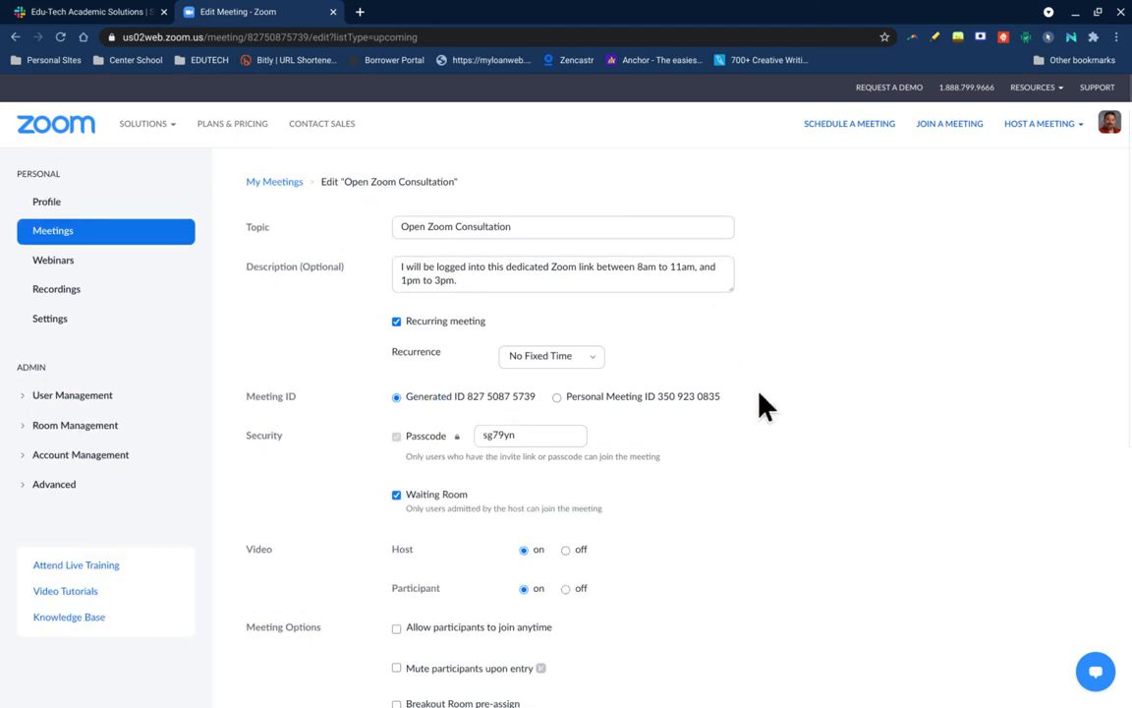
scroll("down", 3)
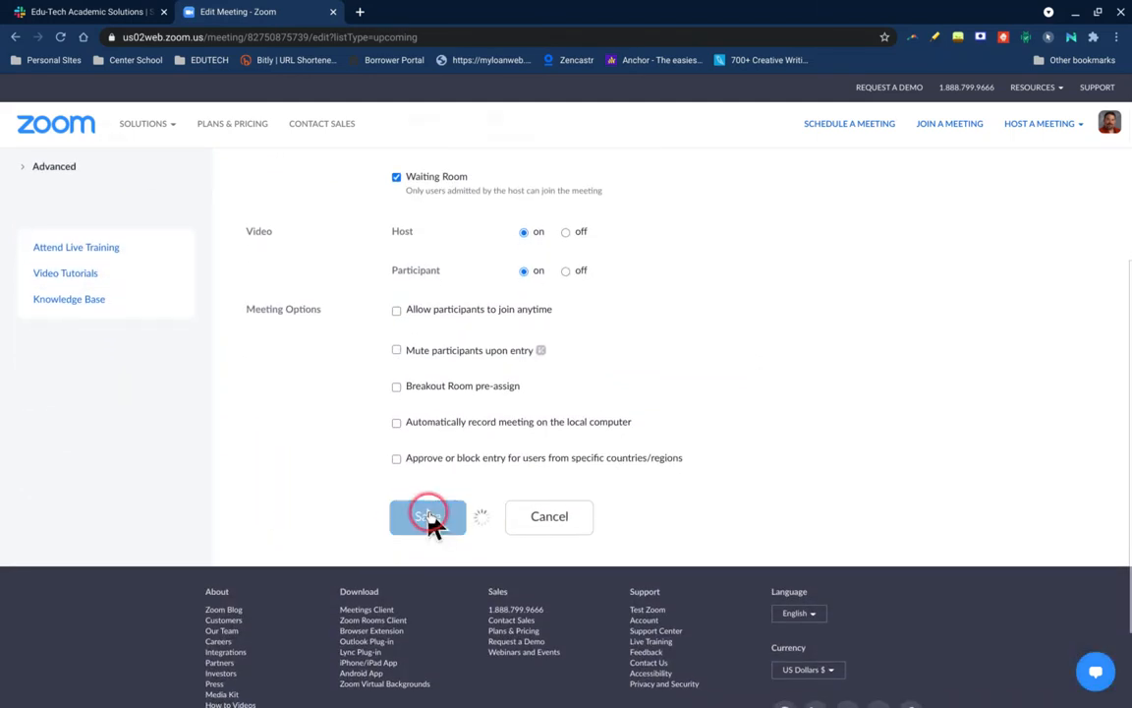
Step: Save the consultation meeting and view its details page listing it as recurring
left_click(425, 517)
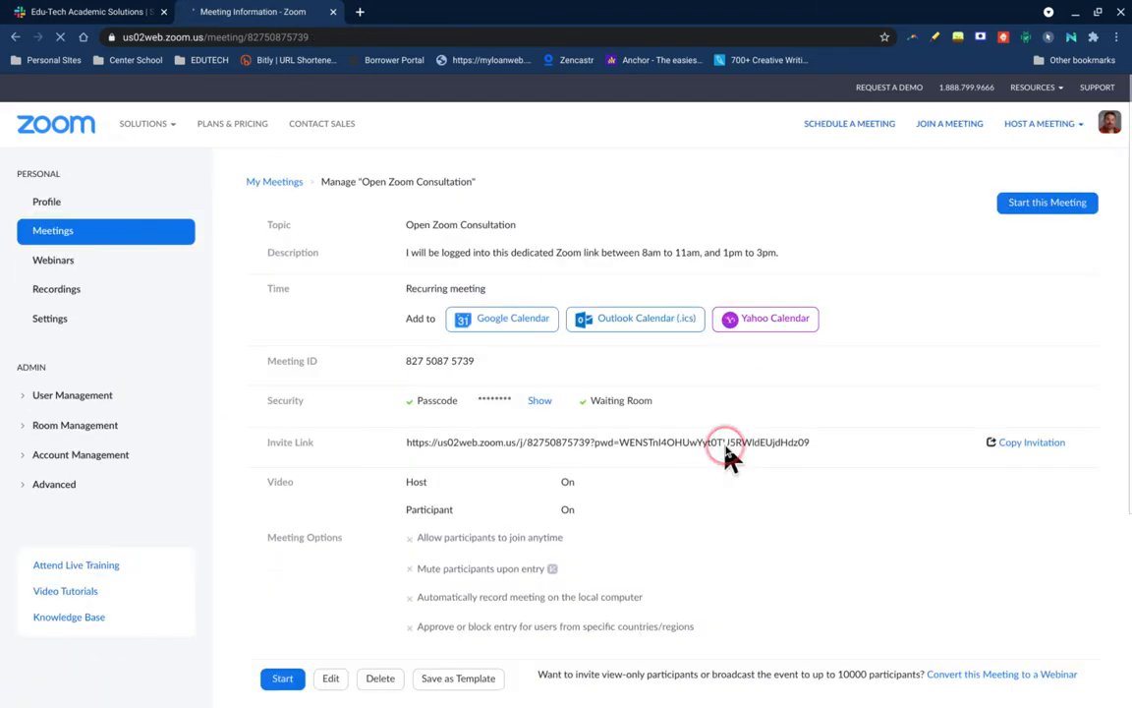
scroll("down", 3)
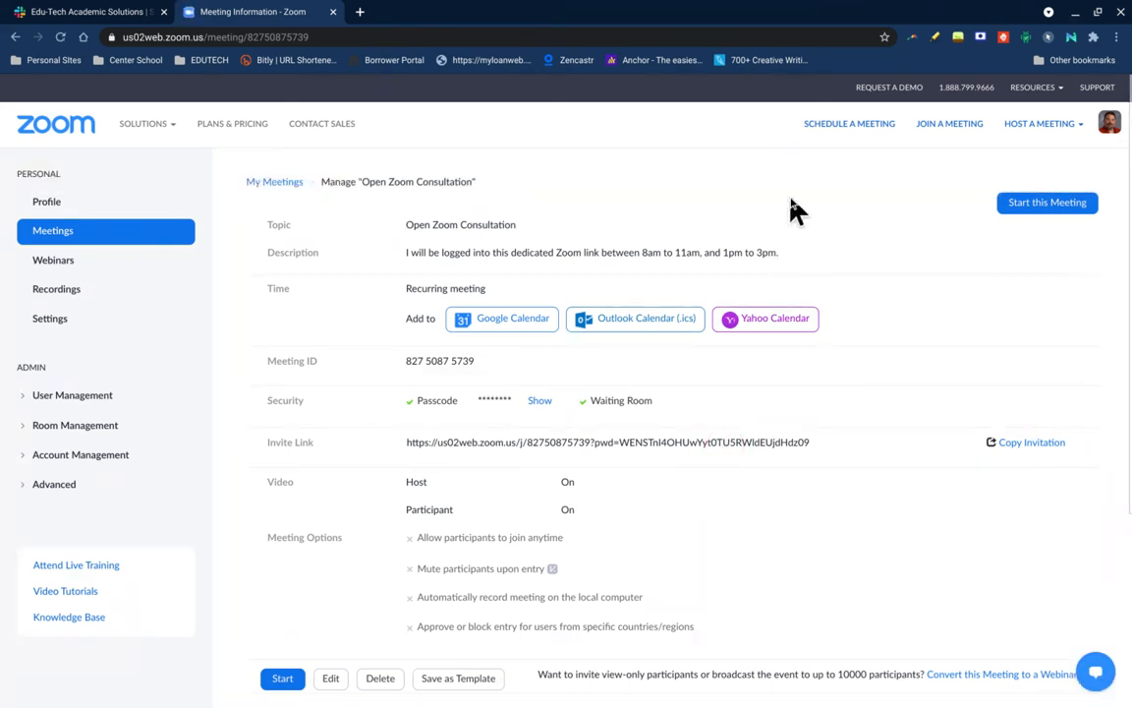
left_click(570, 185)
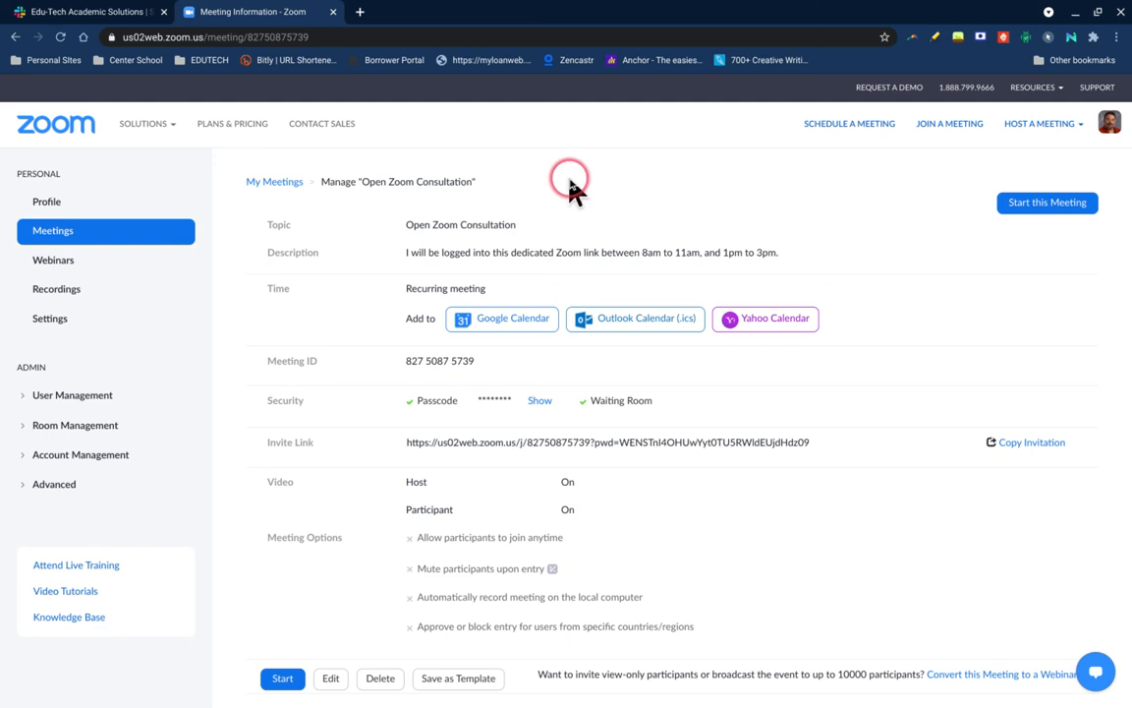